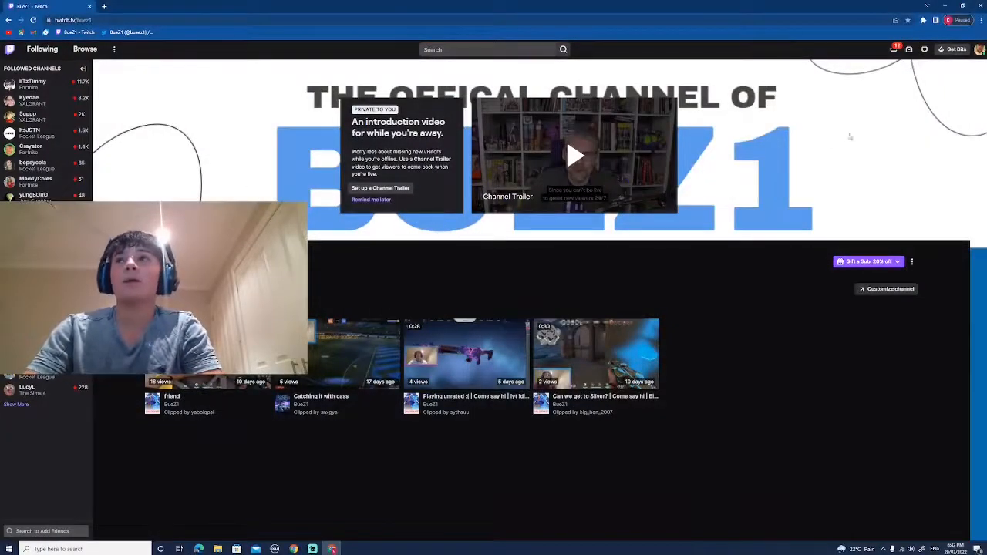
- Reveal the account menu from the profile avatar on the Buzz1 channel page
{"action": "left_click", "coordinate": [979, 49]}
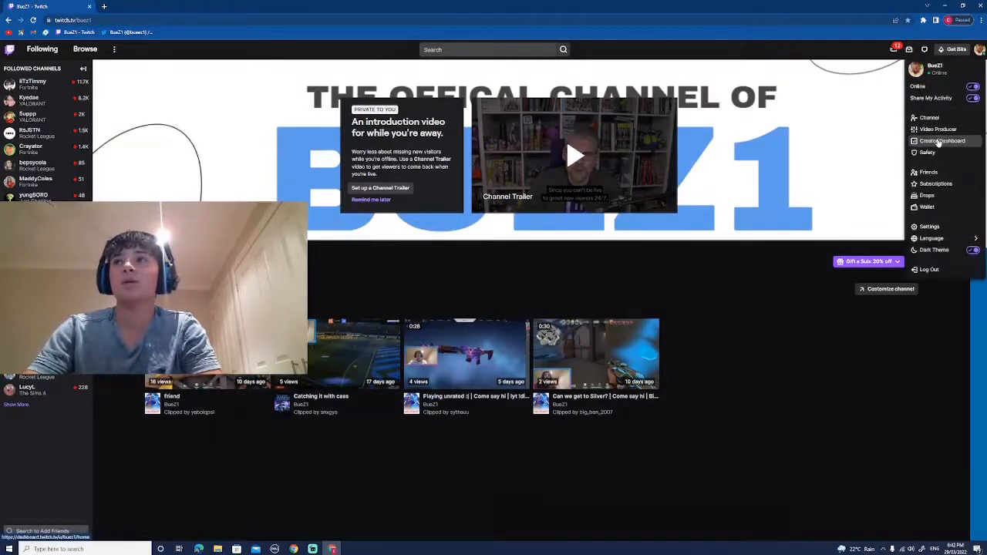
- Enter the Creator Dashboard, landing on Stream Manager with the offline preview
{"action": "left_click", "coordinate": [942, 140]}
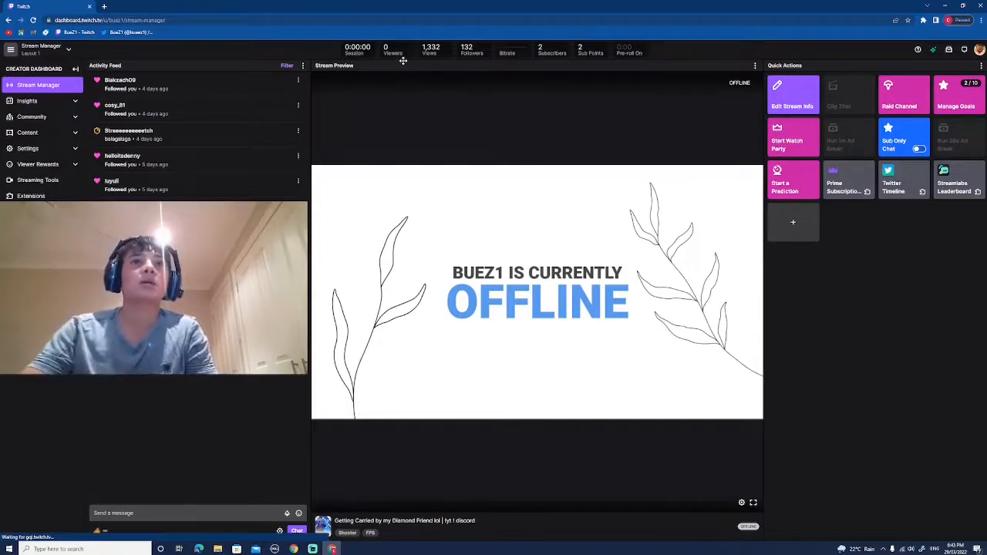
{"action": "mouse_move", "coordinate": [629, 52]}
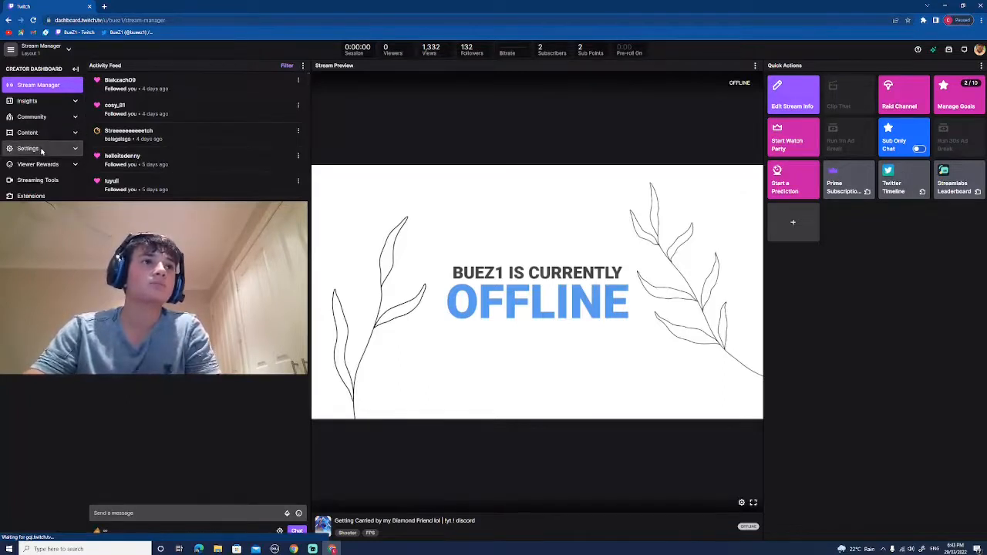
{"action": "left_click", "coordinate": [28, 148]}
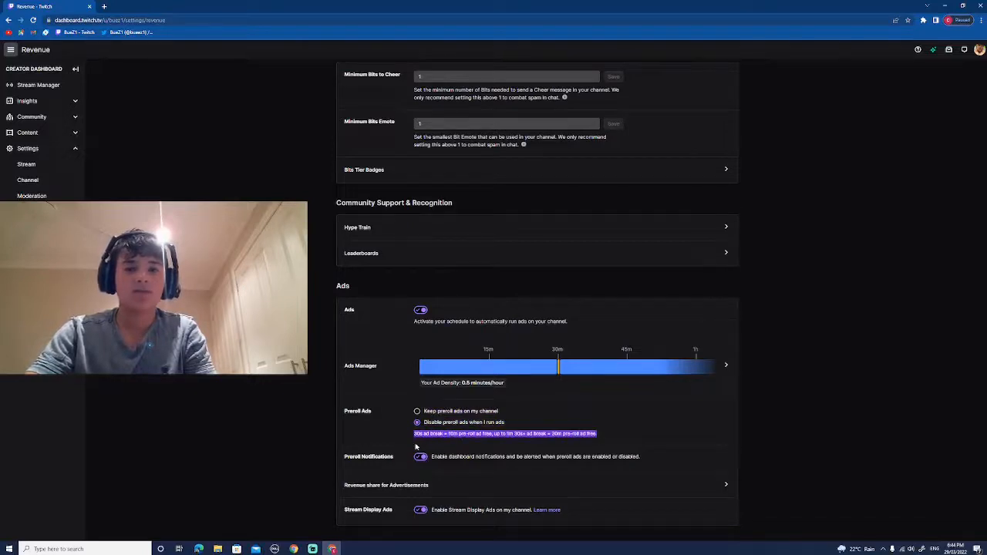
{"action": "mouse_move", "coordinate": [438, 445]}
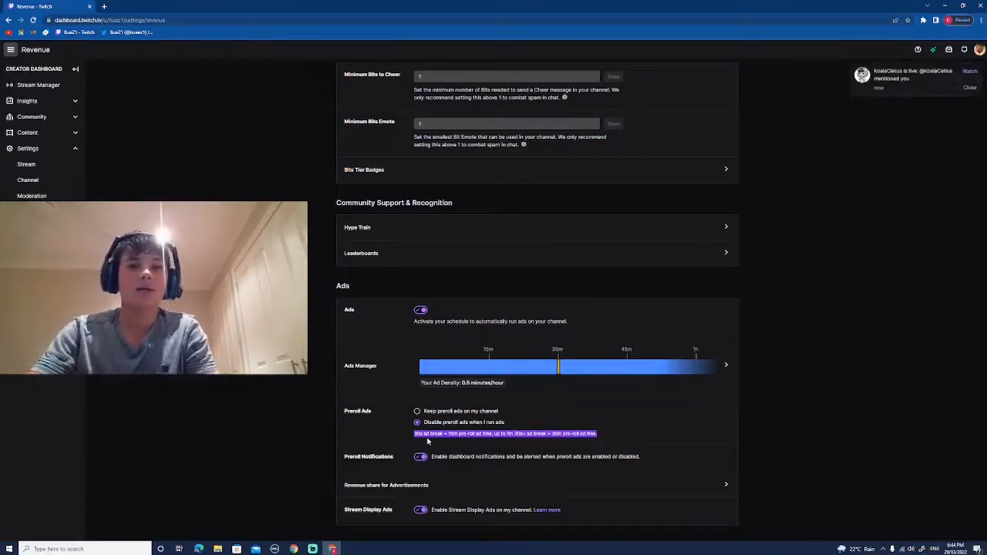
{"action": "mouse_move", "coordinate": [480, 441]}
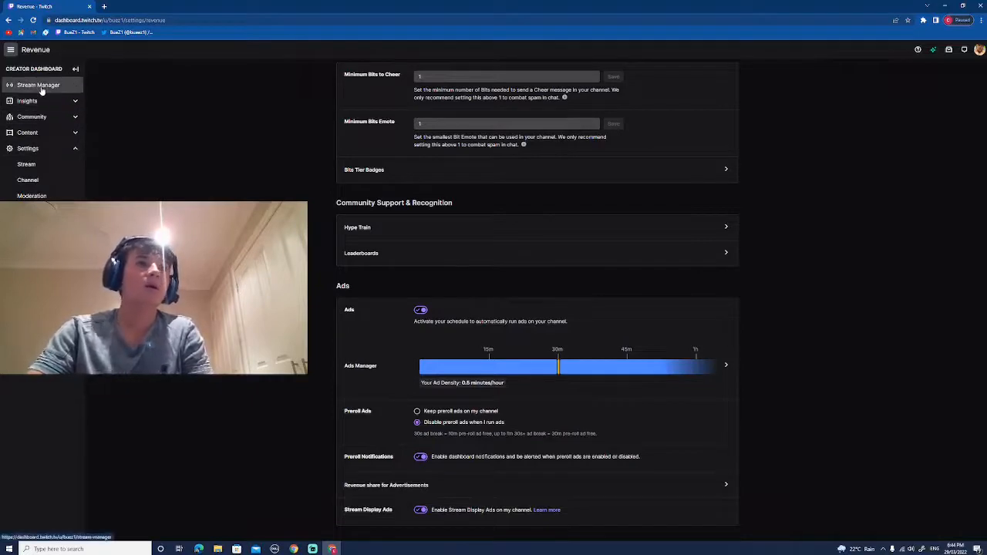
{"action": "left_click", "coordinate": [37, 84]}
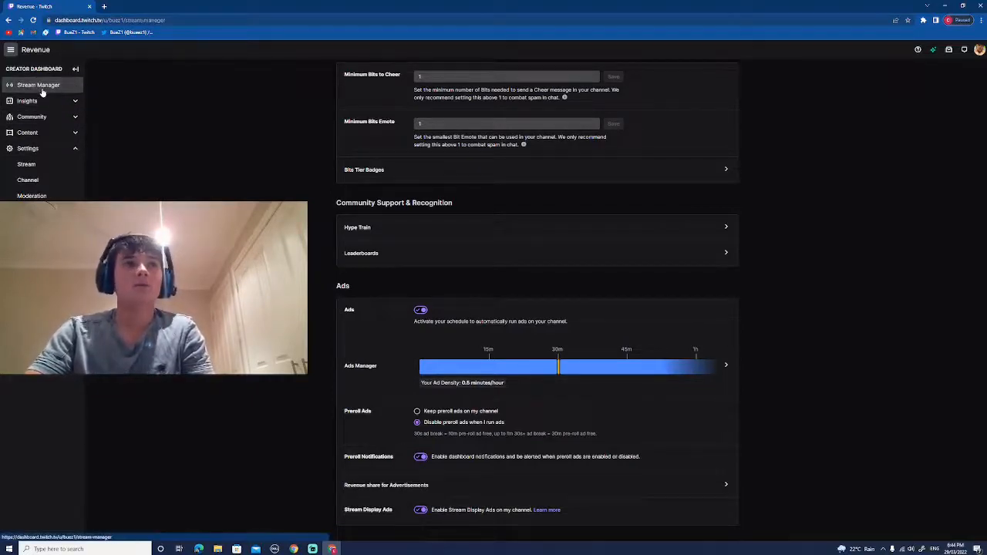
{"action": "left_click", "coordinate": [37, 85]}
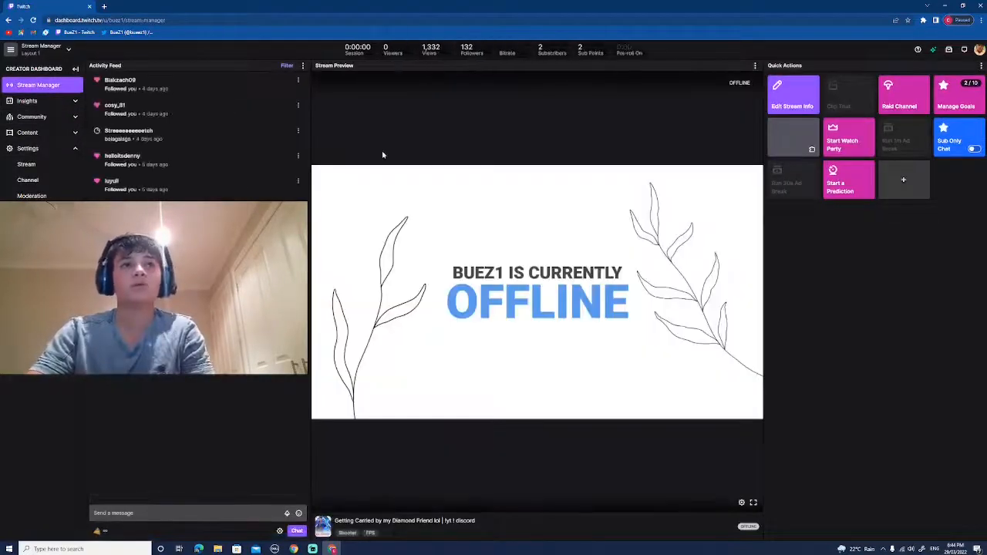